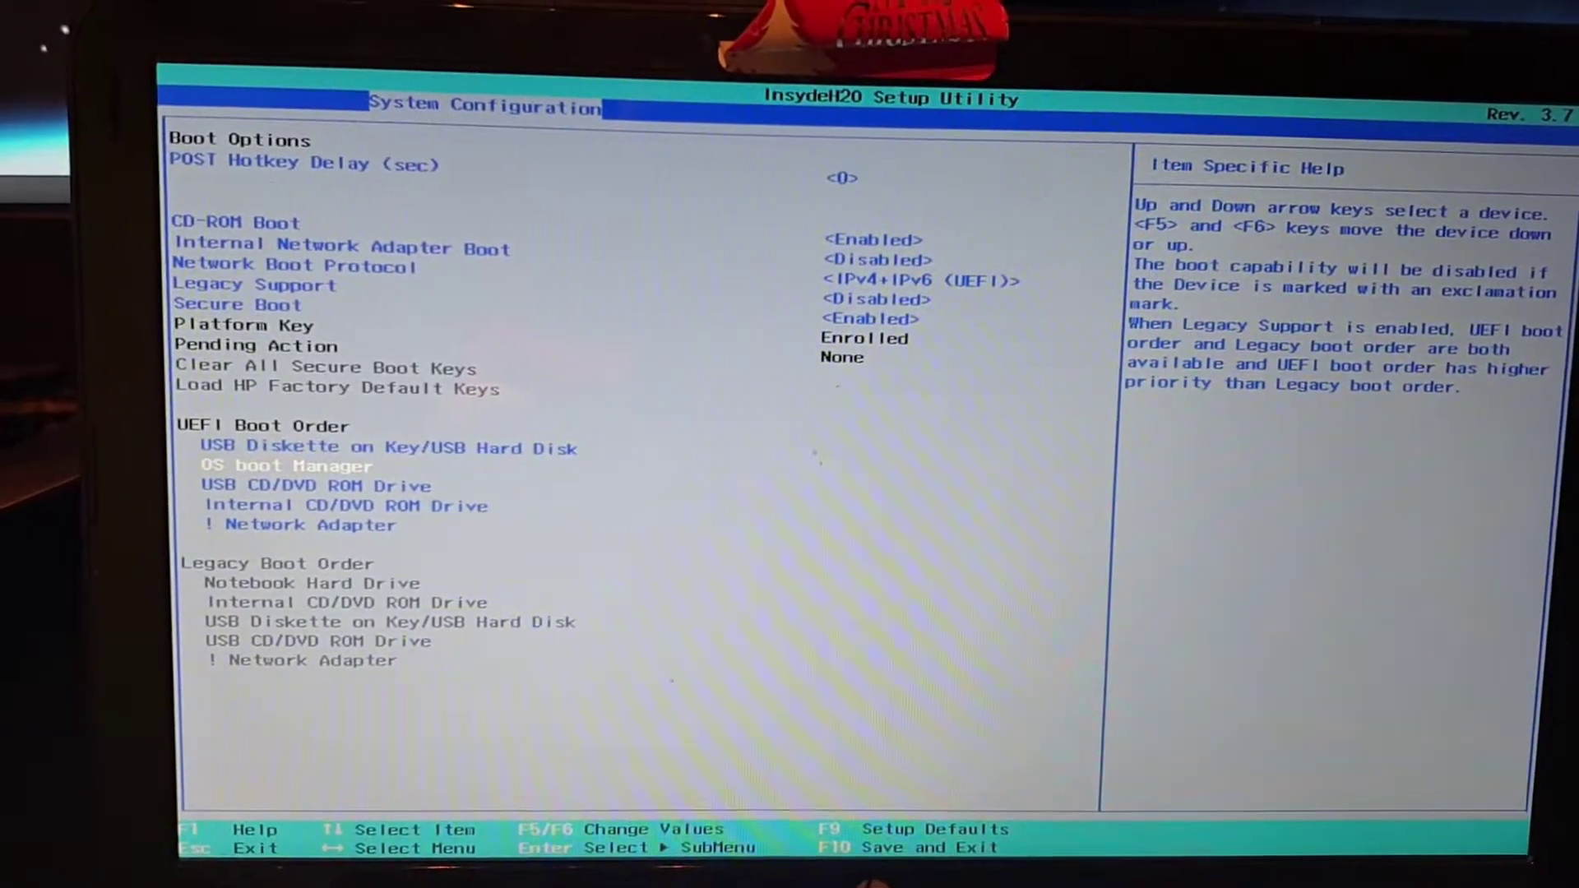
Toggle Legacy Support, confirm the boot-setting warning with Yes, and request Save Changes and Exit via F10
{"action": "key", "text": "down"}
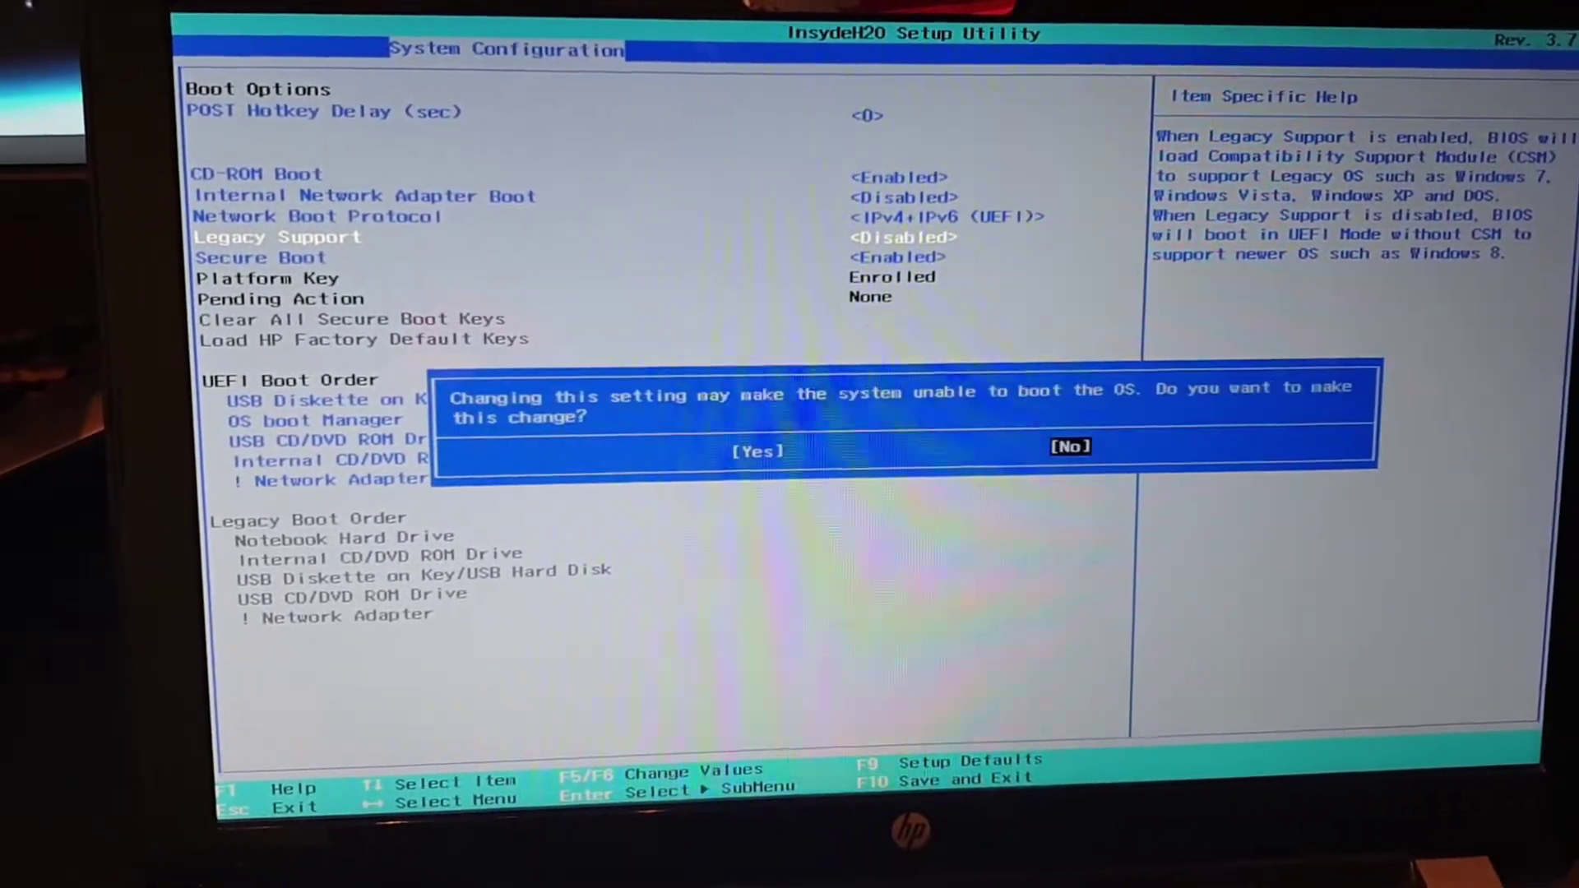
{"action": "left_click", "coordinate": [757, 450]}
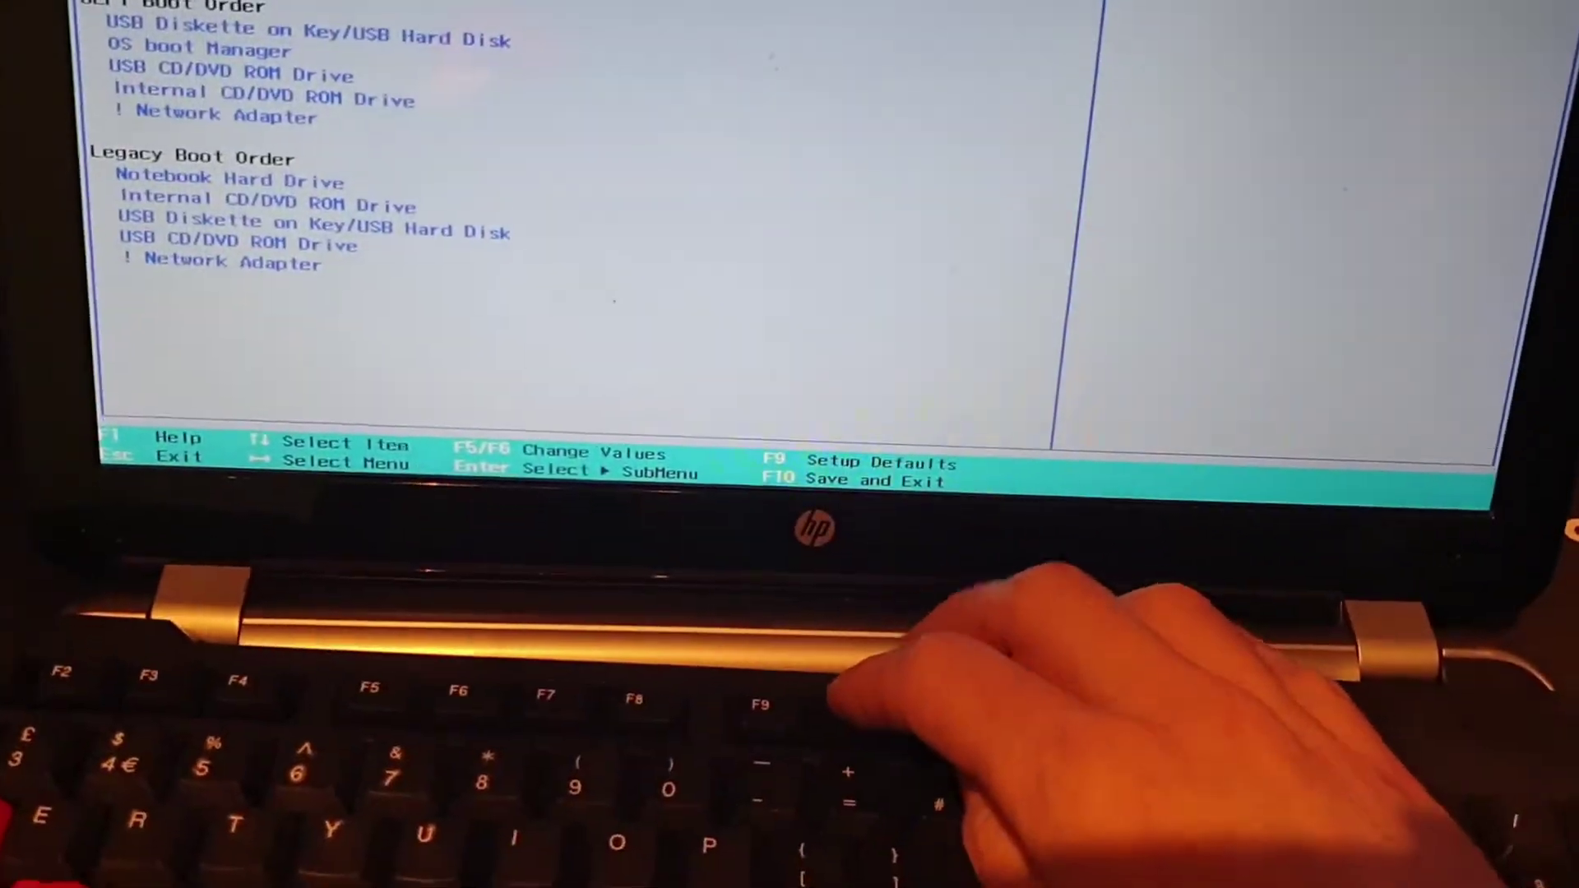
{"action": "key", "text": "F10"}
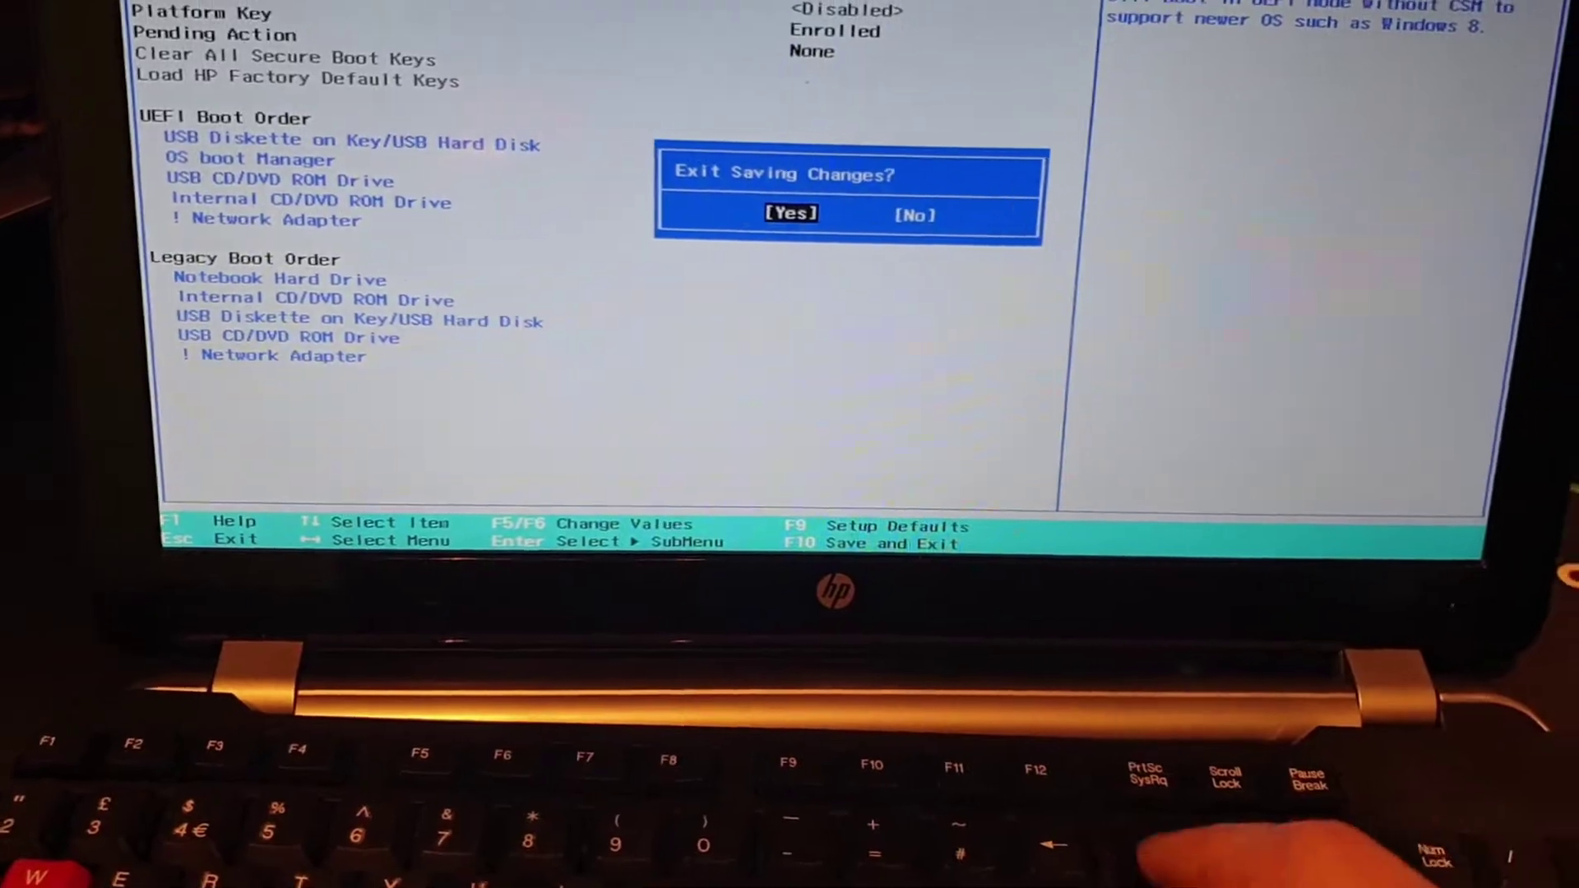